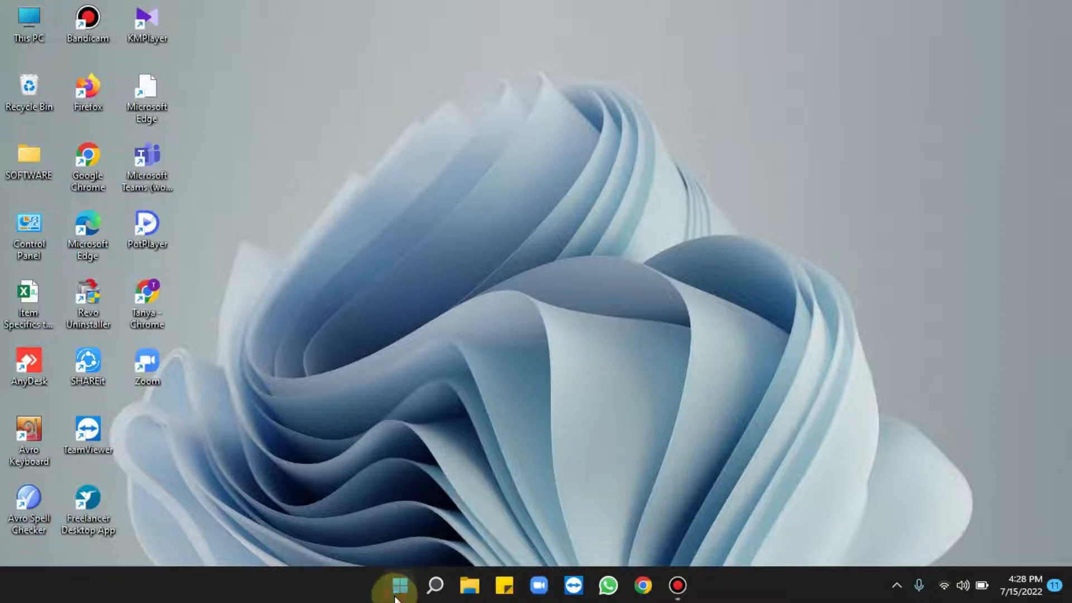
Launch the Settings app from the Start menu's pinned apps.
left_click(396, 582)
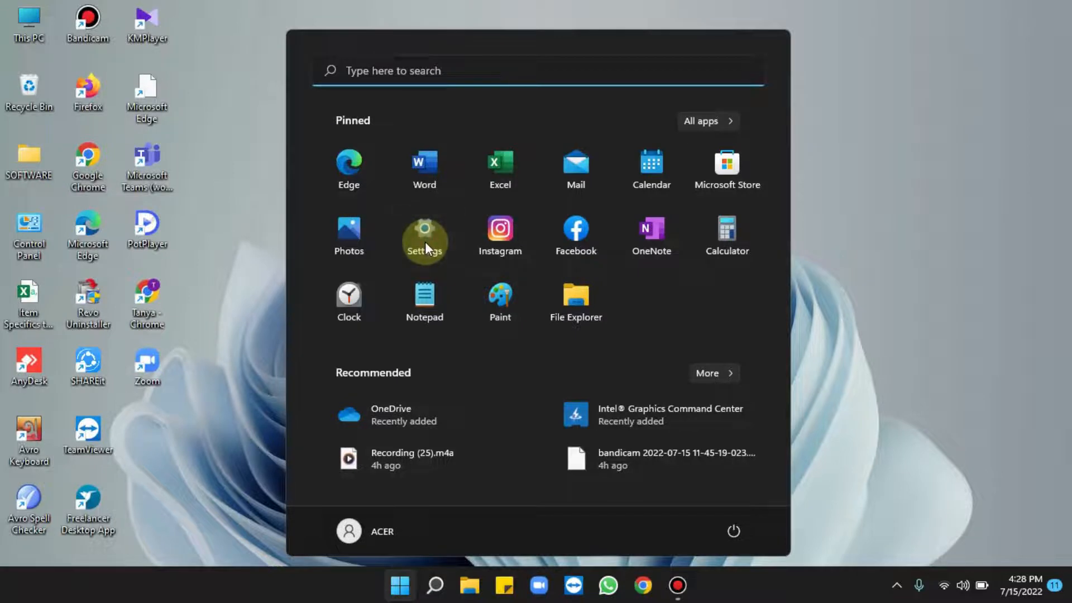
left_click(425, 228)
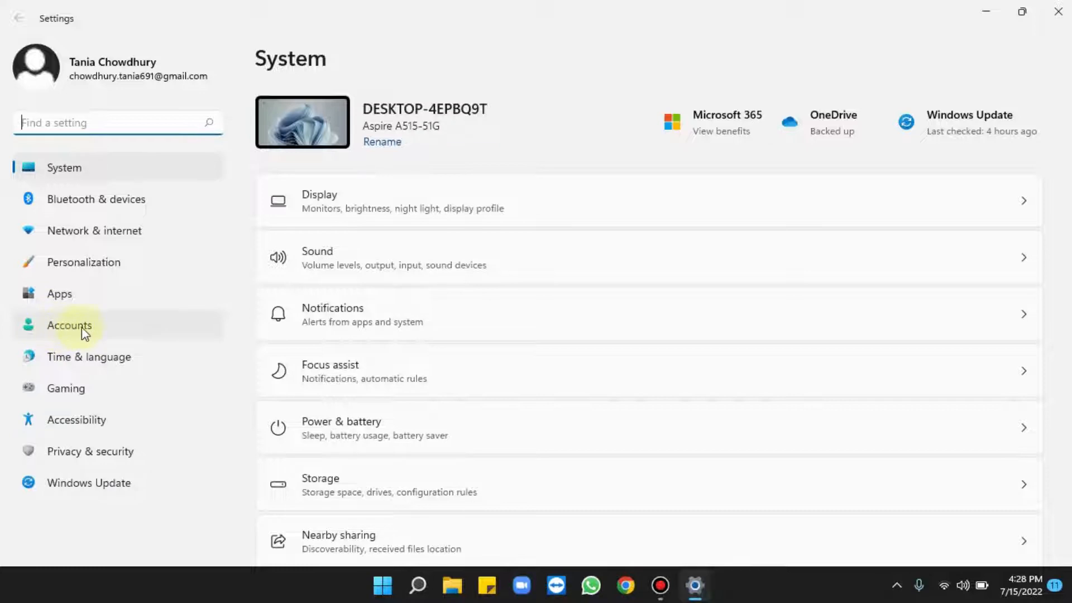
Go to Accounts and show the Sign-in options page.
left_click(68, 325)
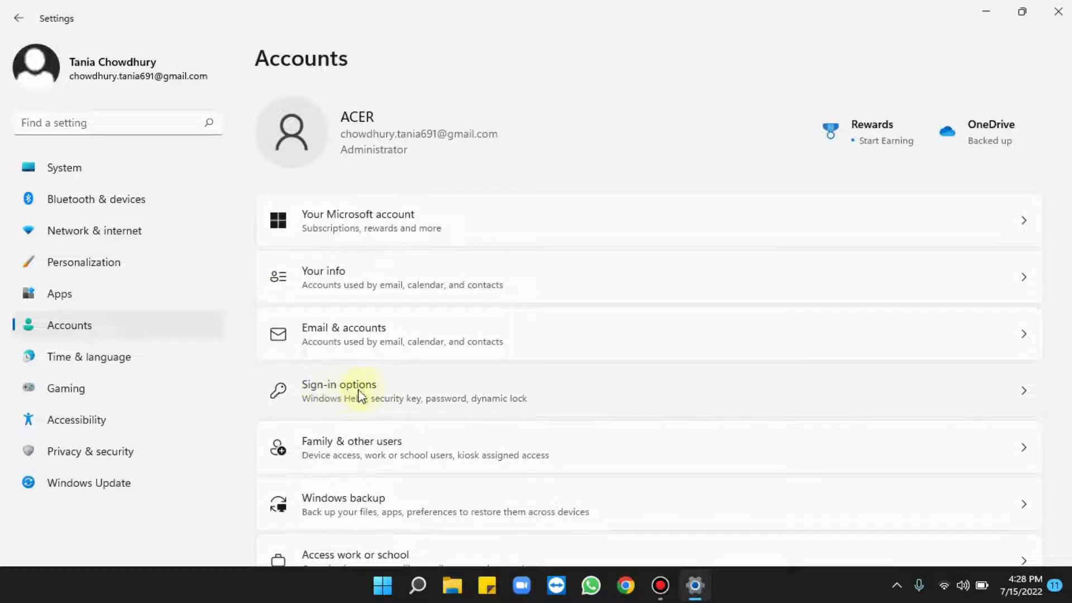
left_click(366, 396)
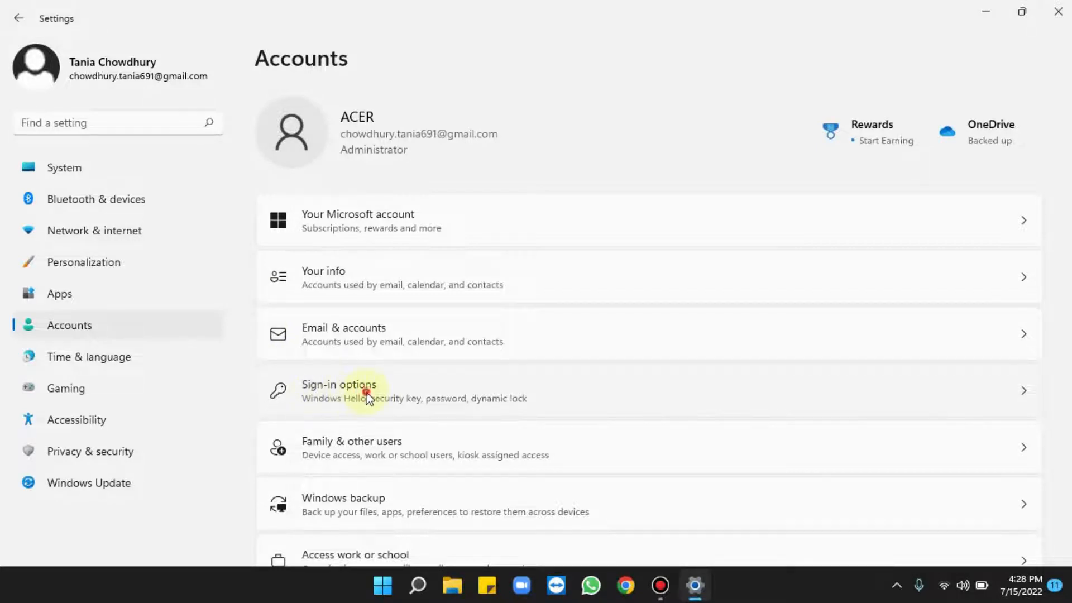
left_click(366, 396)
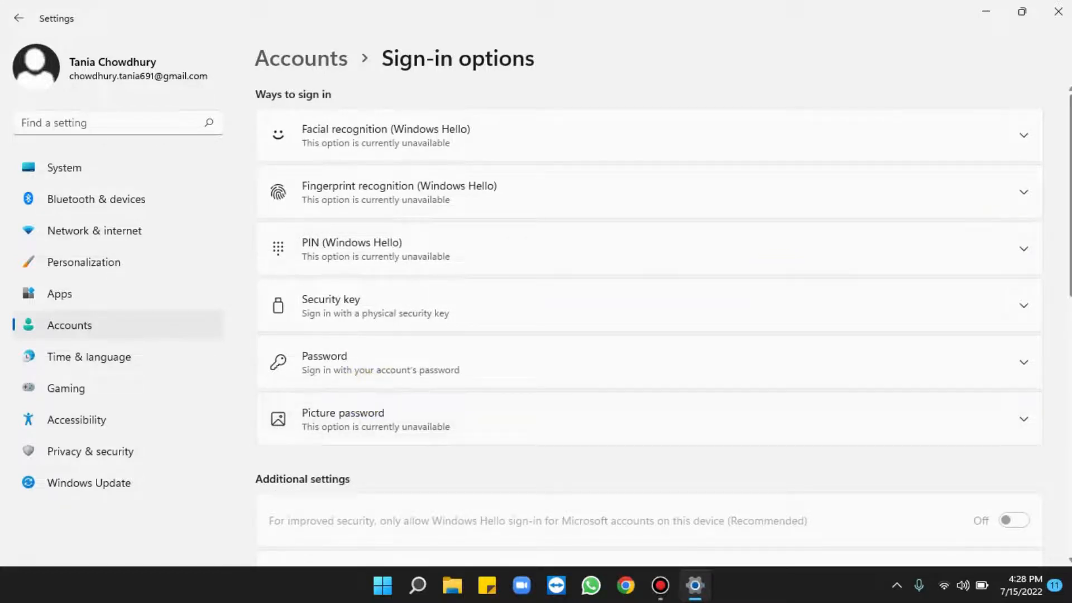
Under Additional settings, switch 'Use my sign-in info to automatically finish setting up after an update' to On.
scroll("down", 3)
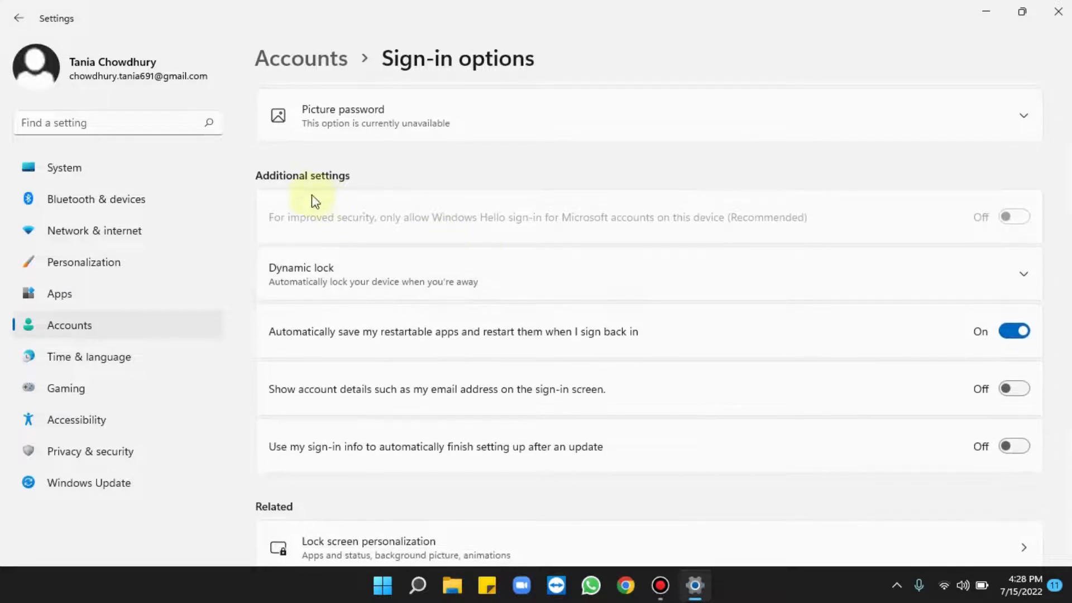
mouse_move(326, 440)
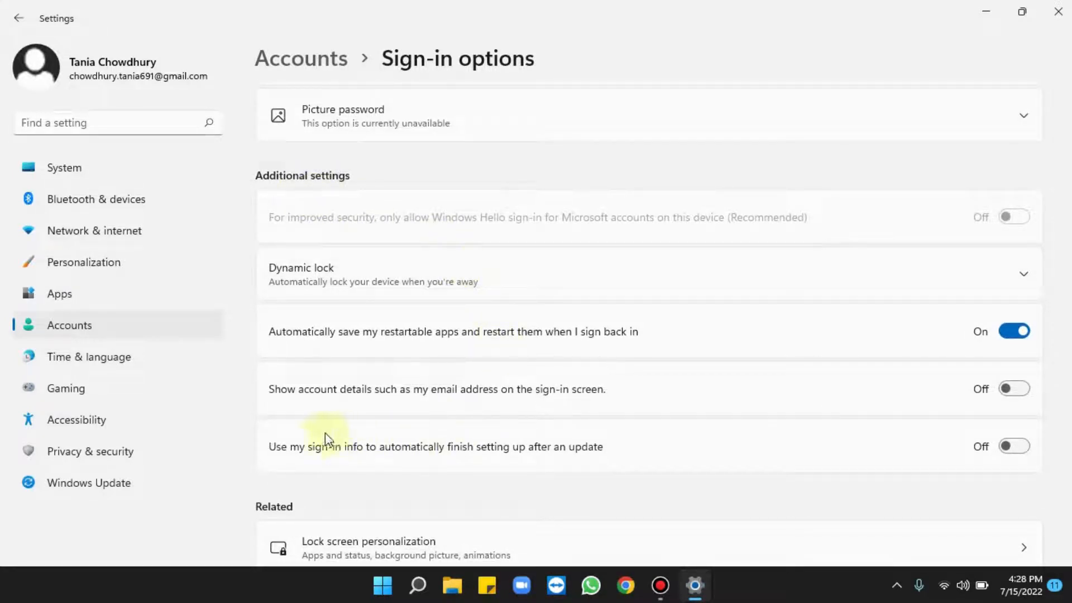
mouse_move(382, 464)
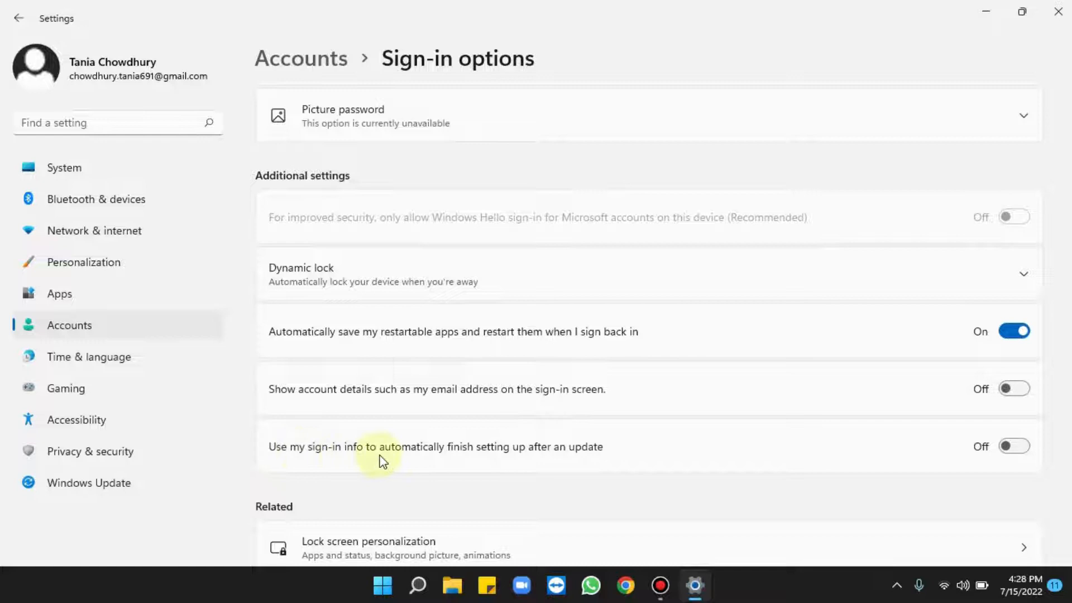
mouse_move(496, 460)
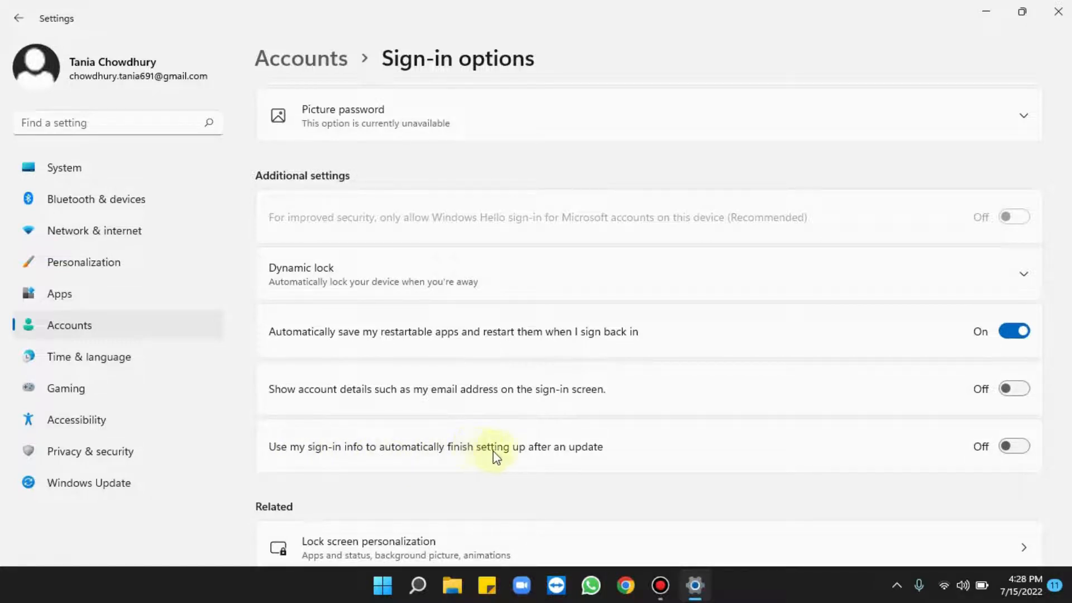
mouse_move(480, 453)
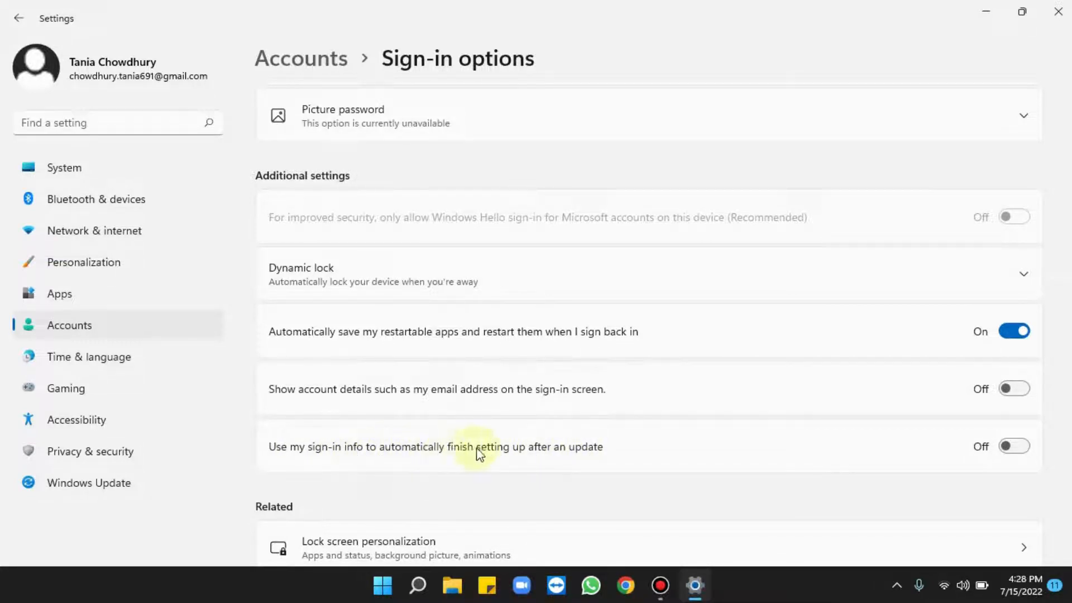
mouse_move(397, 454)
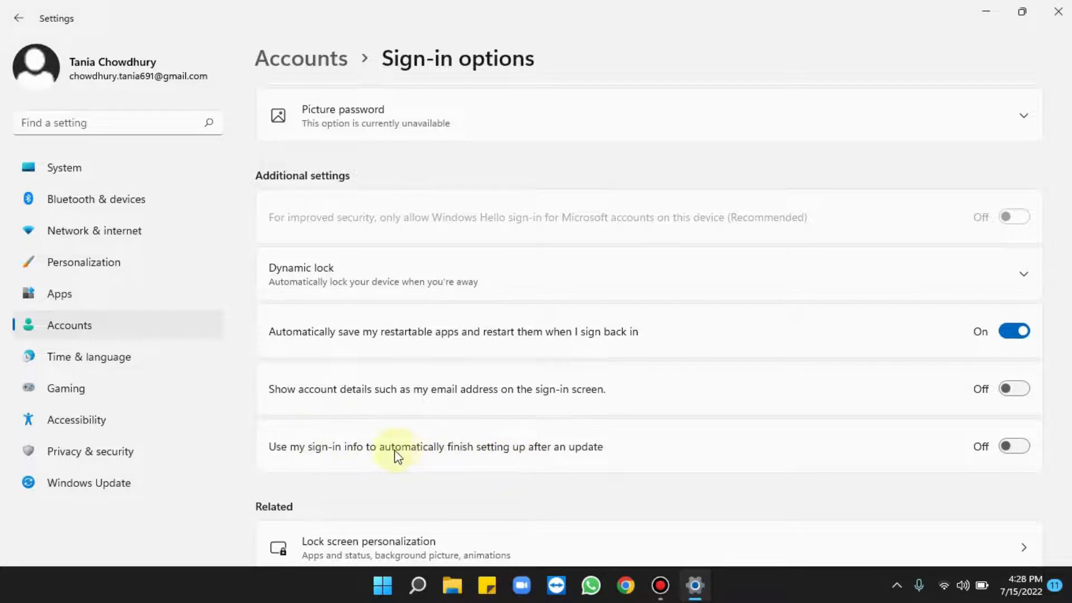
mouse_move(1010, 447)
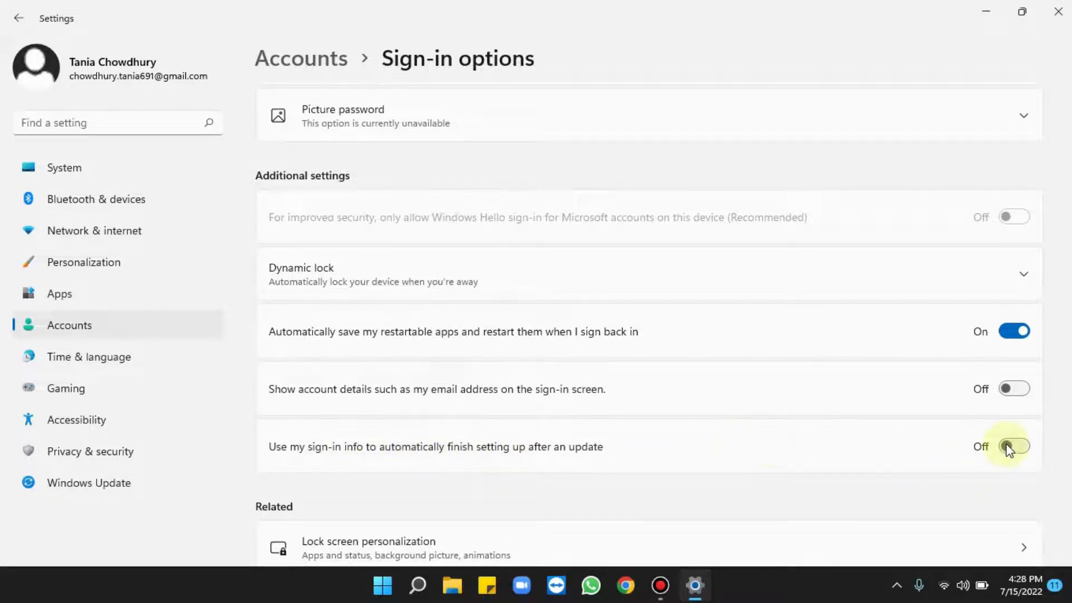
left_click(1014, 446)
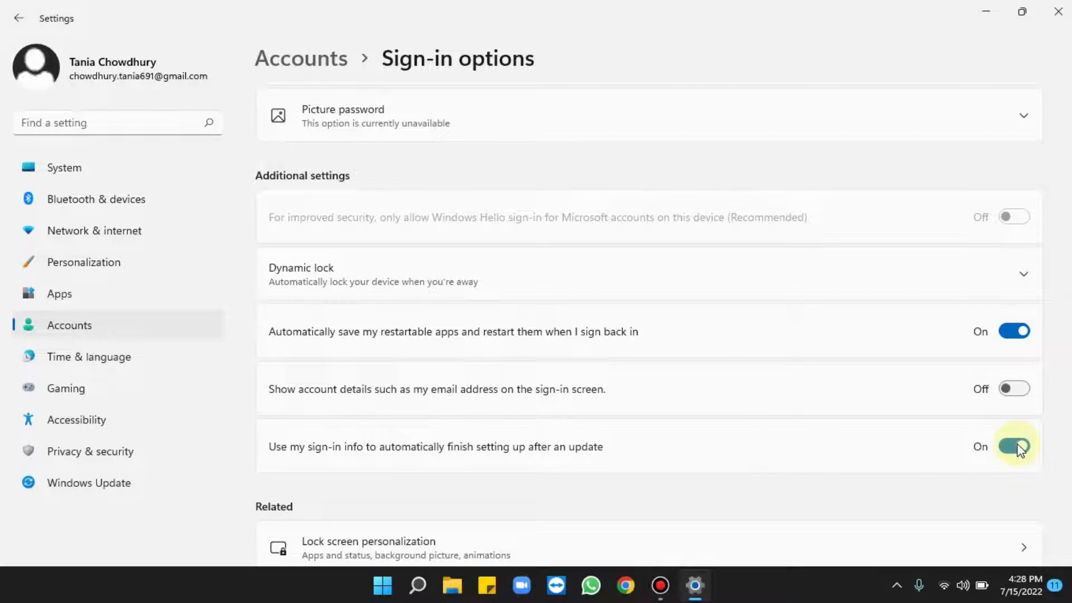